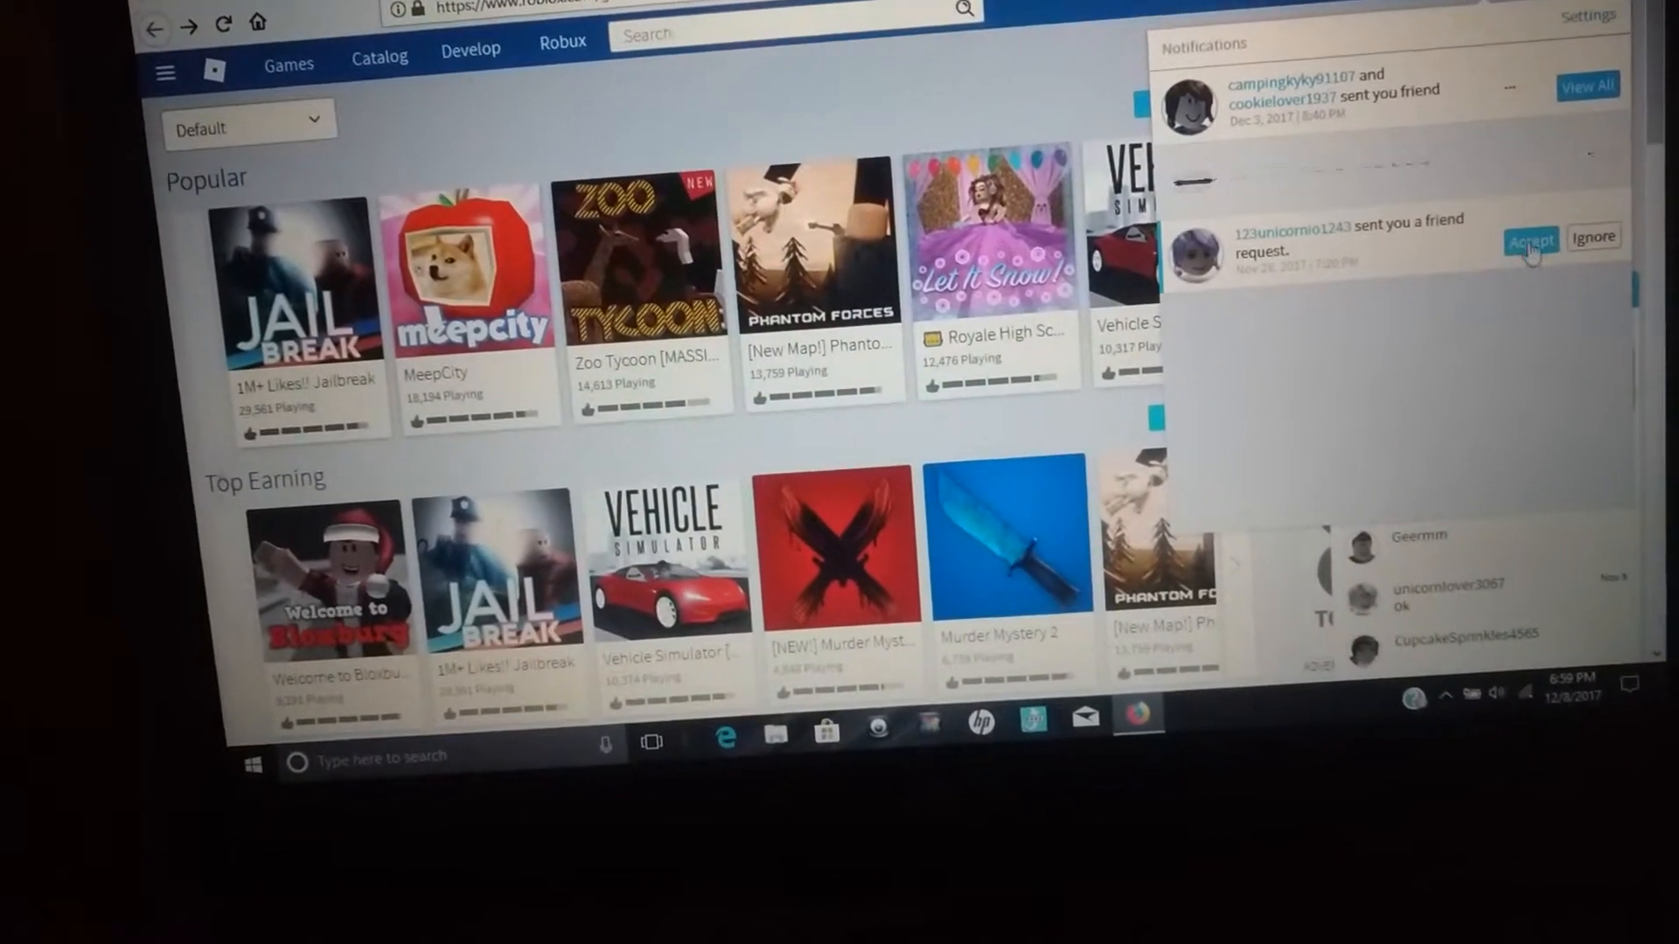
- Accept the pending friend request so the player is listed as a new friend
click(1528, 238)
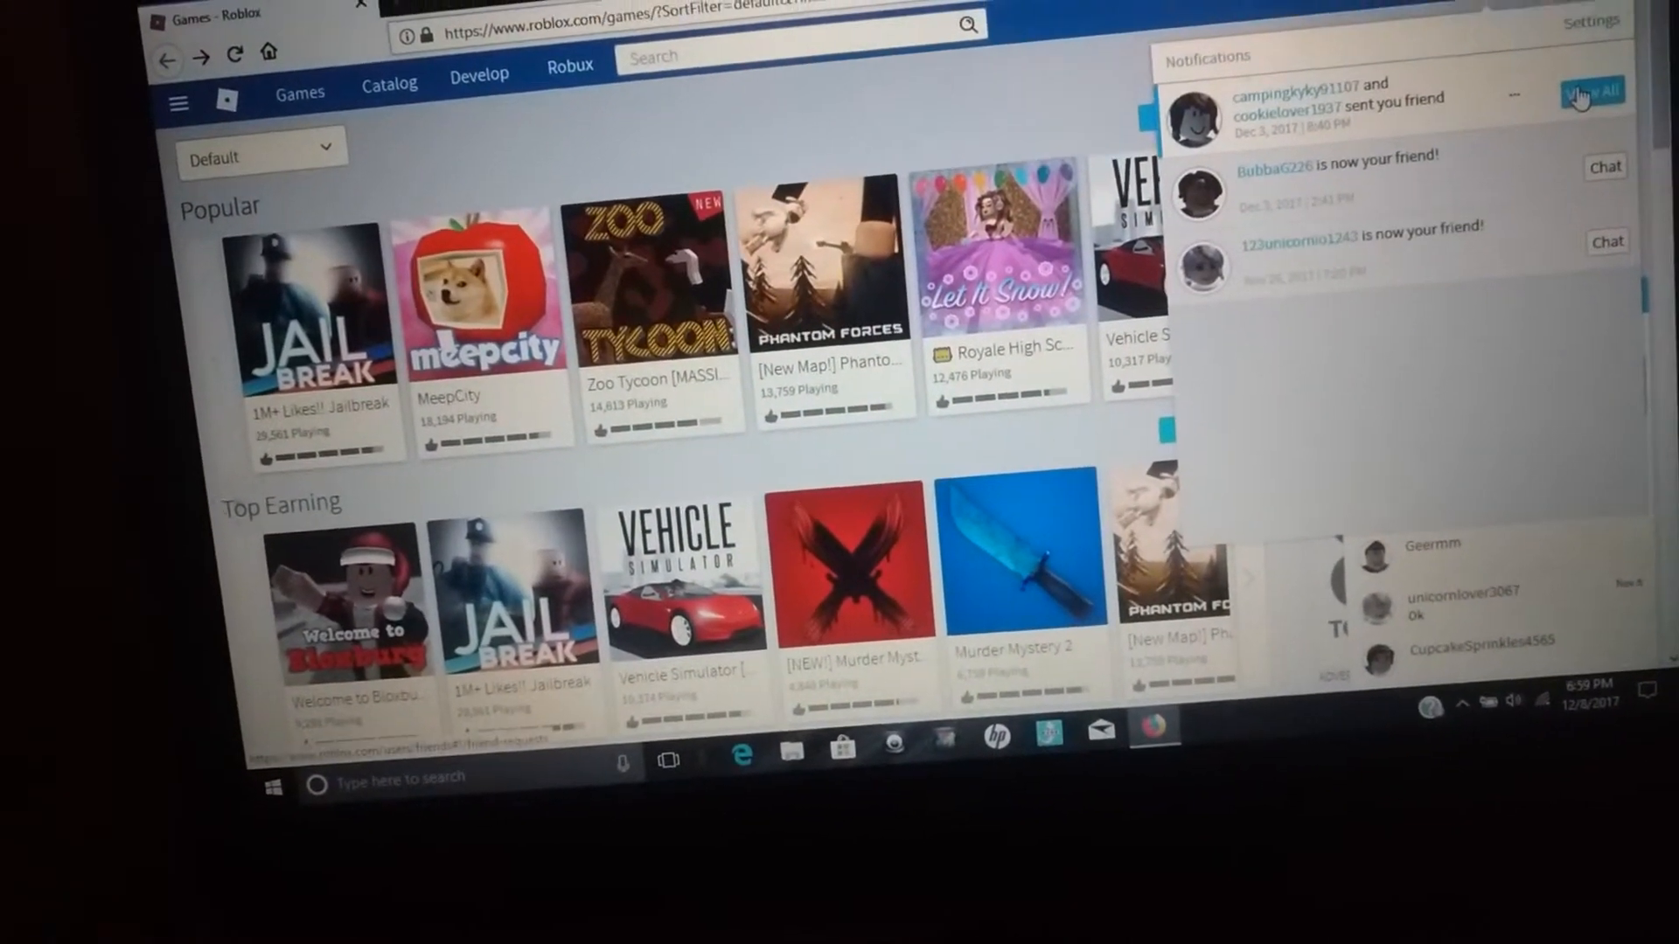